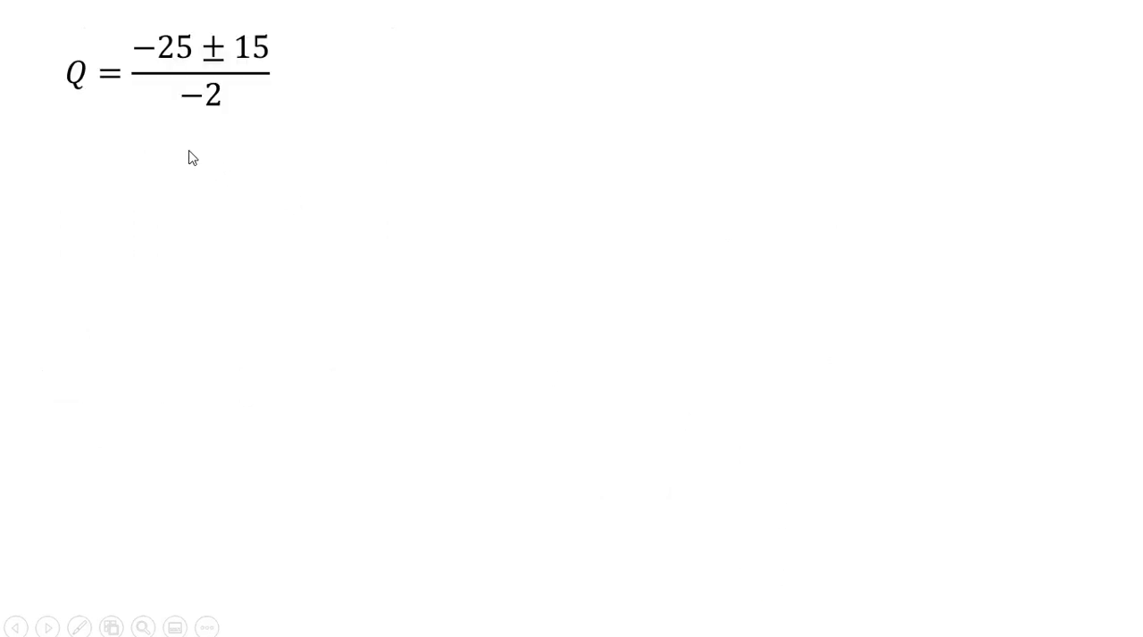
pyautogui.moveTo(254, 197)
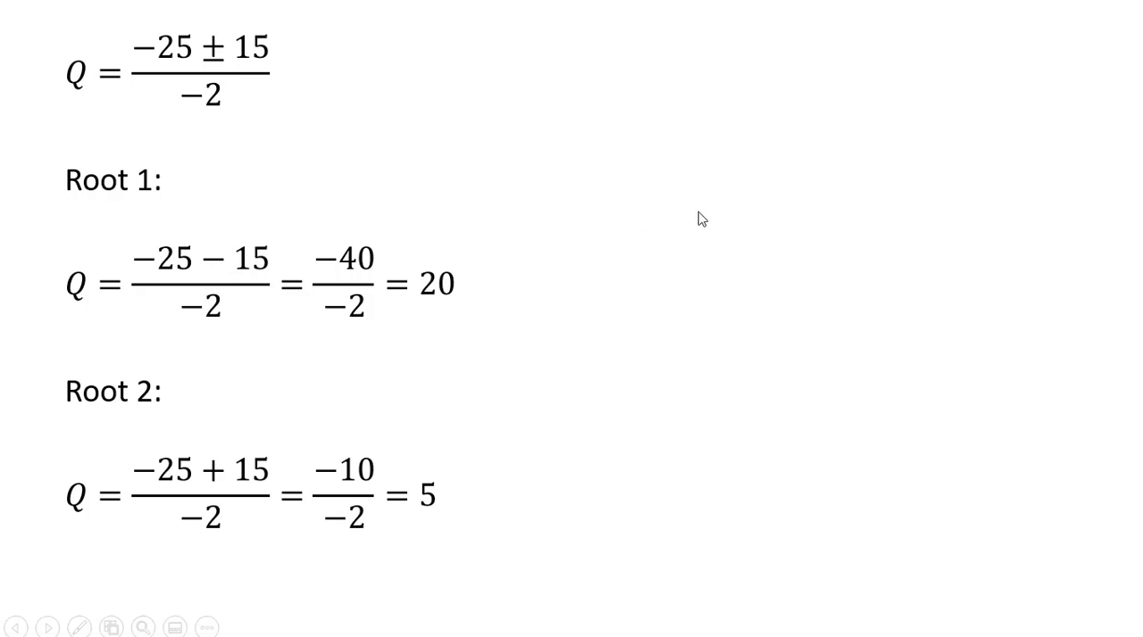
# - Advance to the inverted-U profit graph slide with arrows tying Q and π points to the curve
pyautogui.click(48, 627)
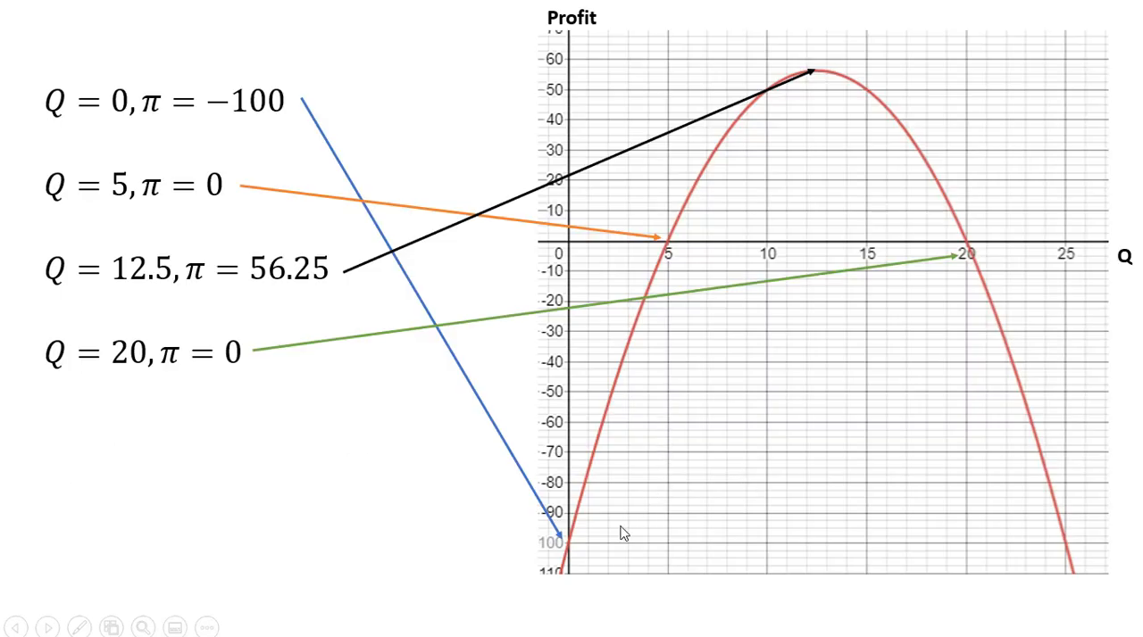
pyautogui.moveTo(639, 147)
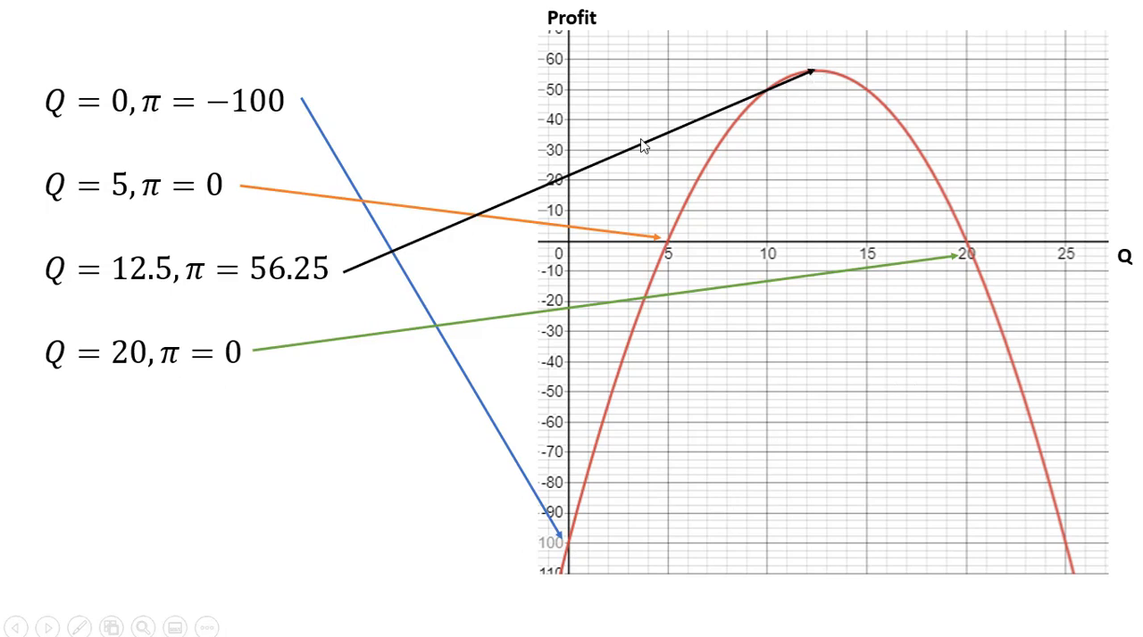
pyautogui.moveTo(836, 261)
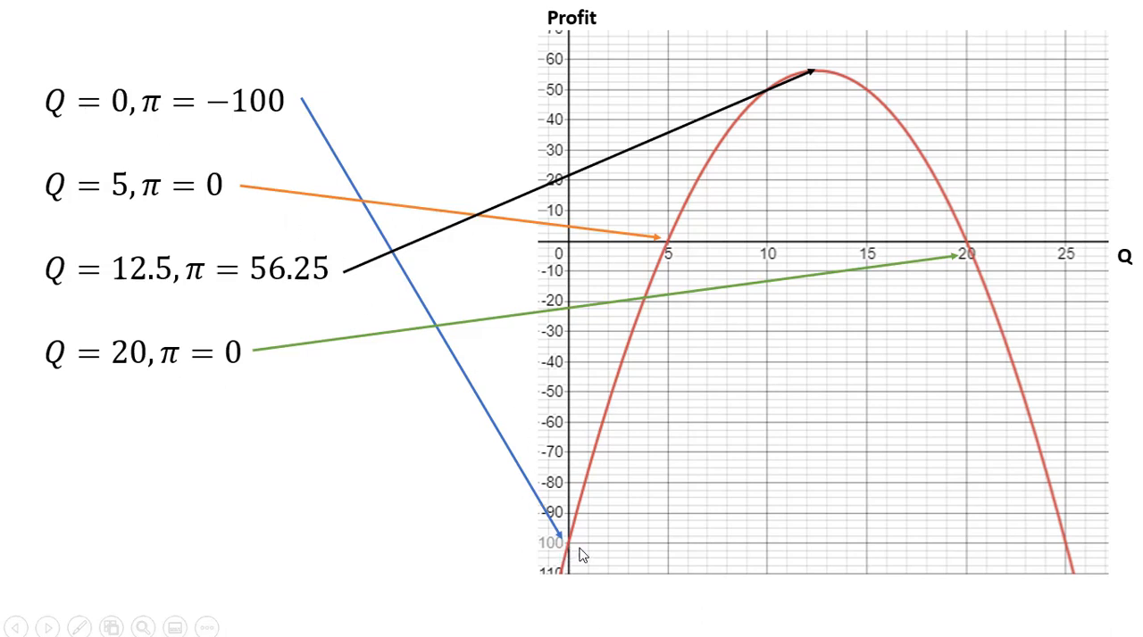
pyautogui.moveTo(225, 214)
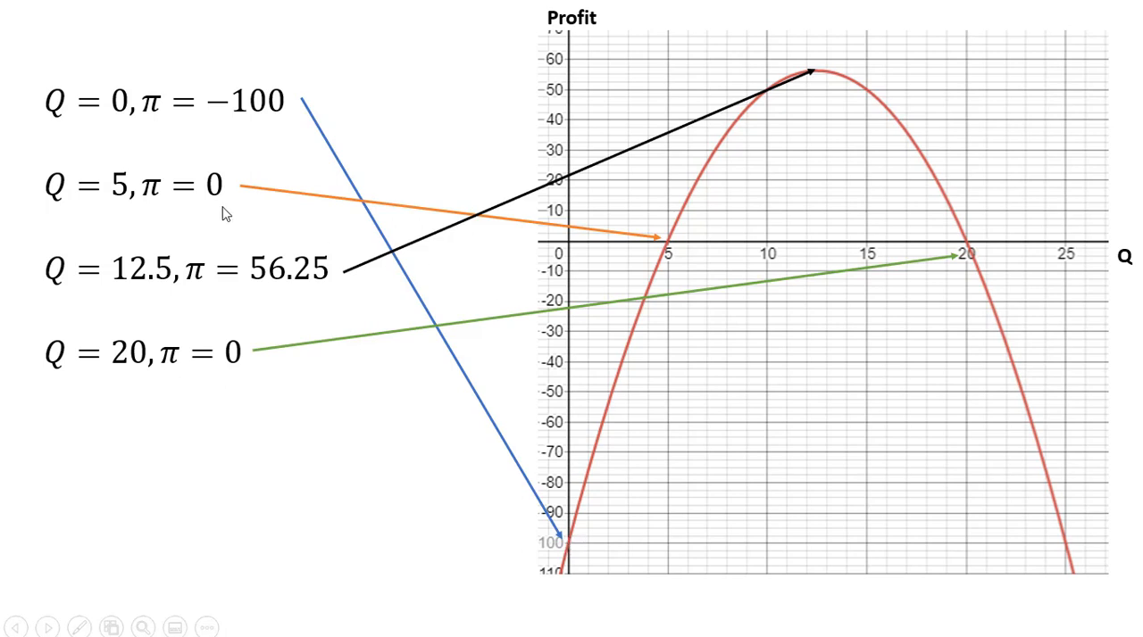
pyautogui.moveTo(161, 203)
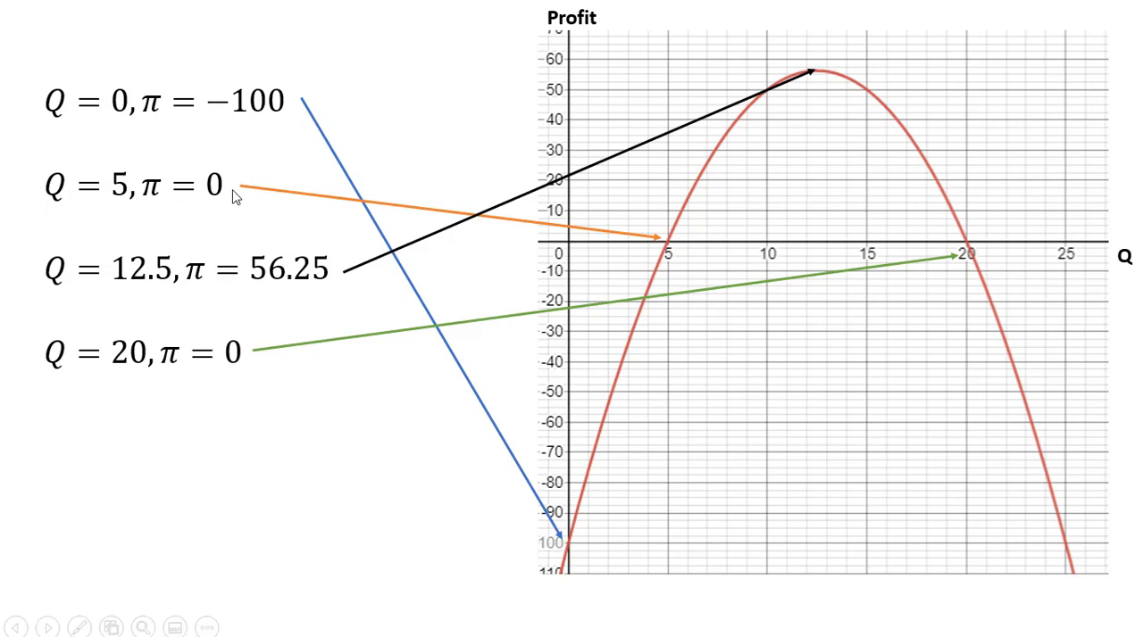
pyautogui.moveTo(658, 249)
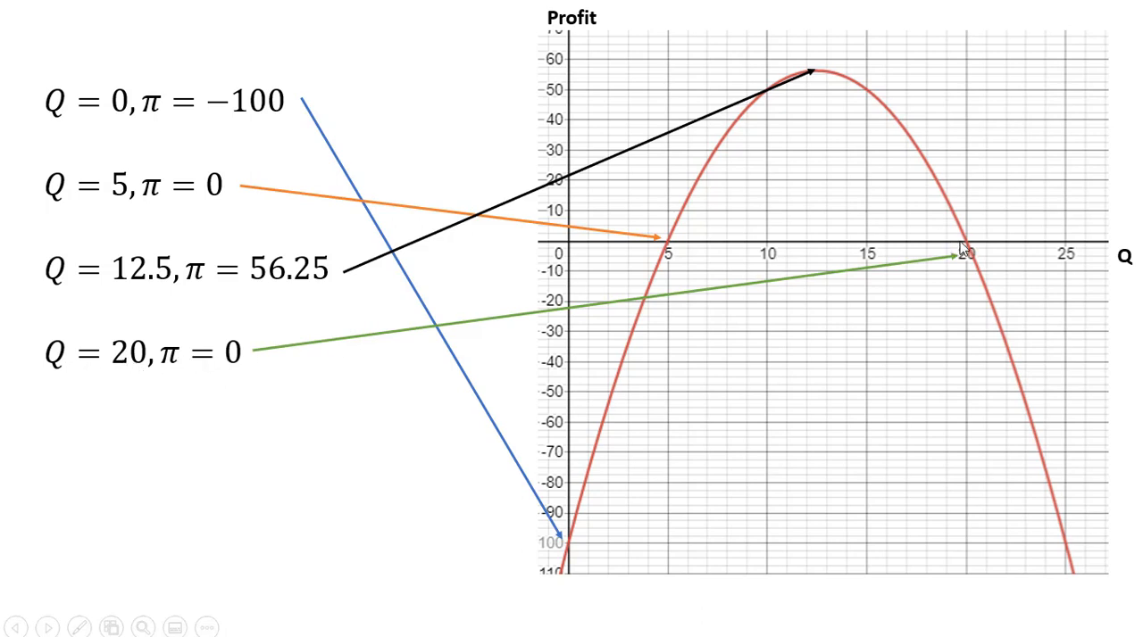
pyautogui.moveTo(835, 414)
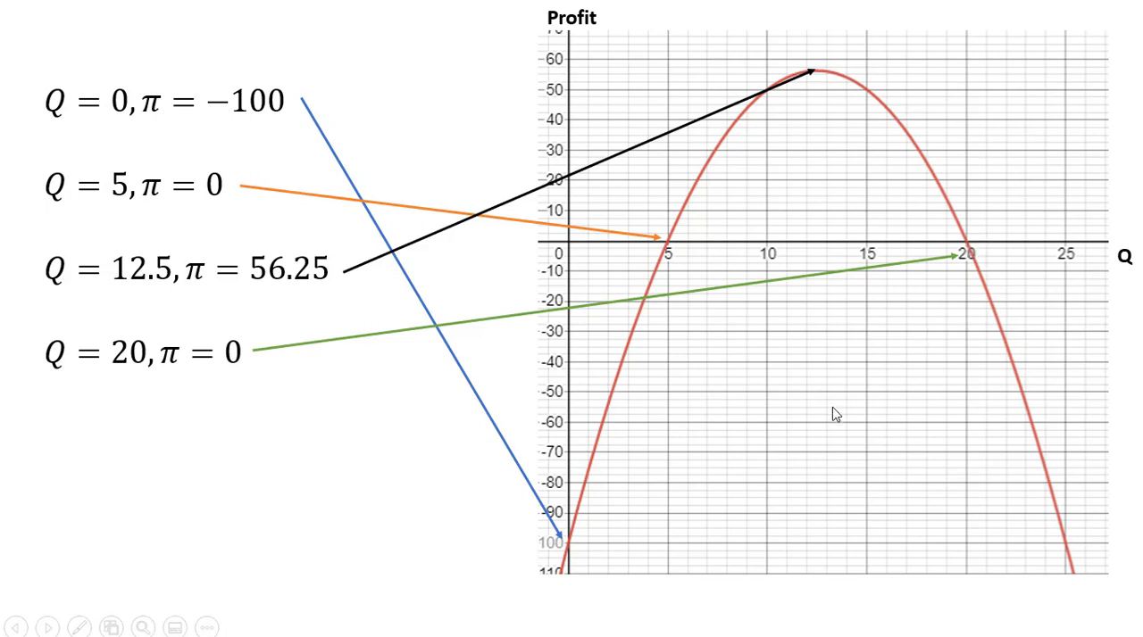